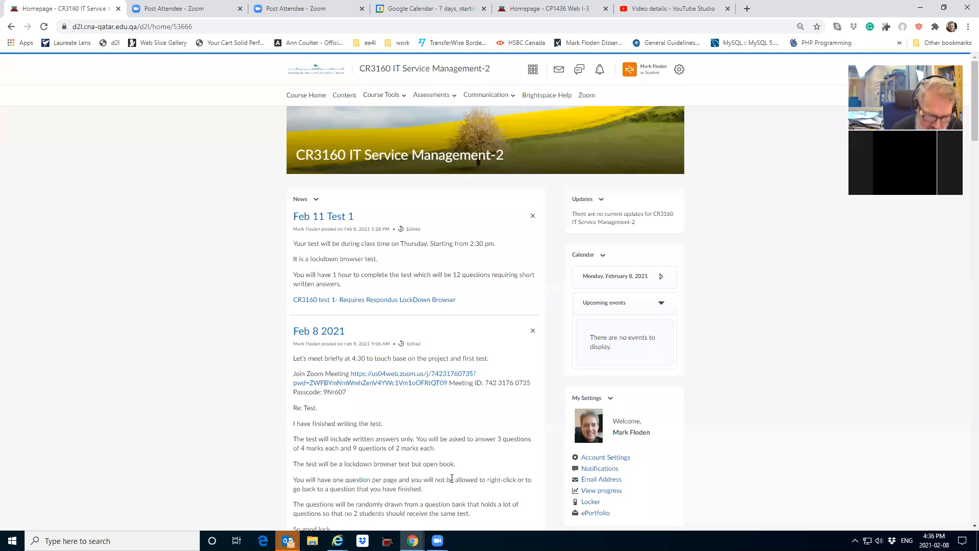
# Highlight the Feb 7 Lesson notes from 'Service quality…' through 'KPIs: reduce…'
pyautogui.scroll(-3)
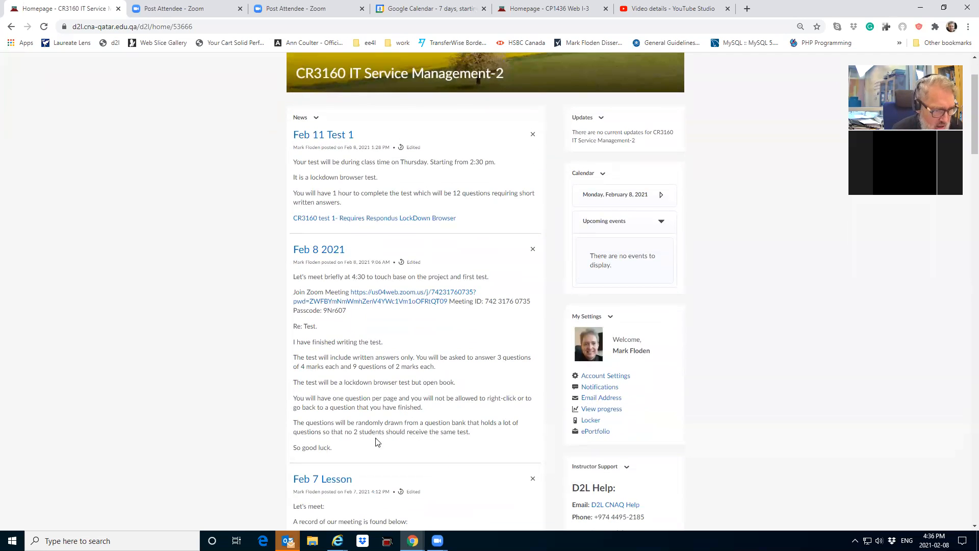
pyautogui.moveTo(378, 419)
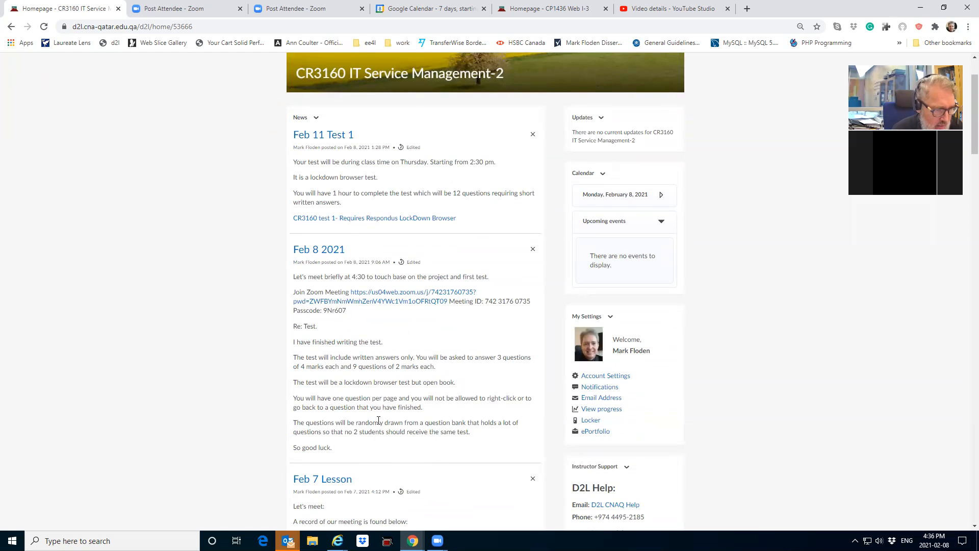
pyautogui.scroll(-3)
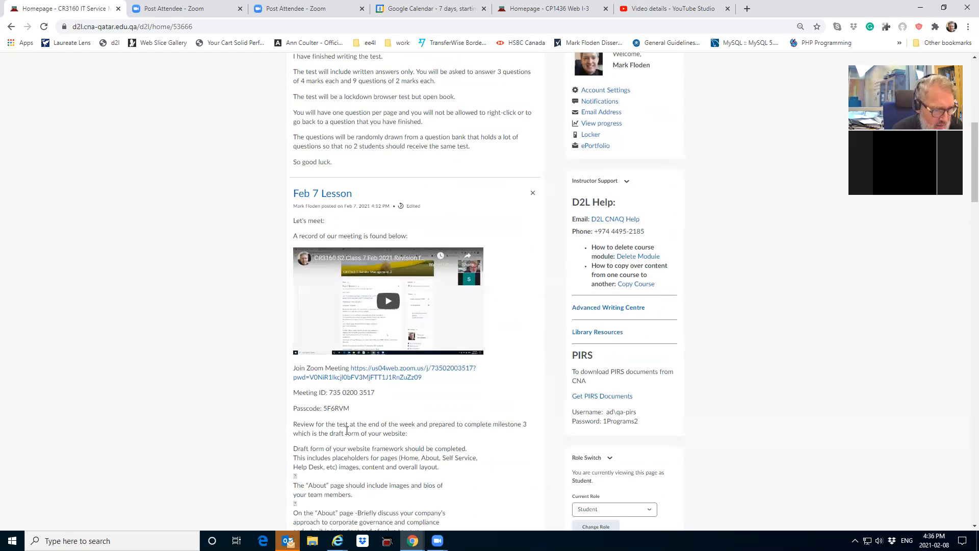
pyautogui.scroll(-3)
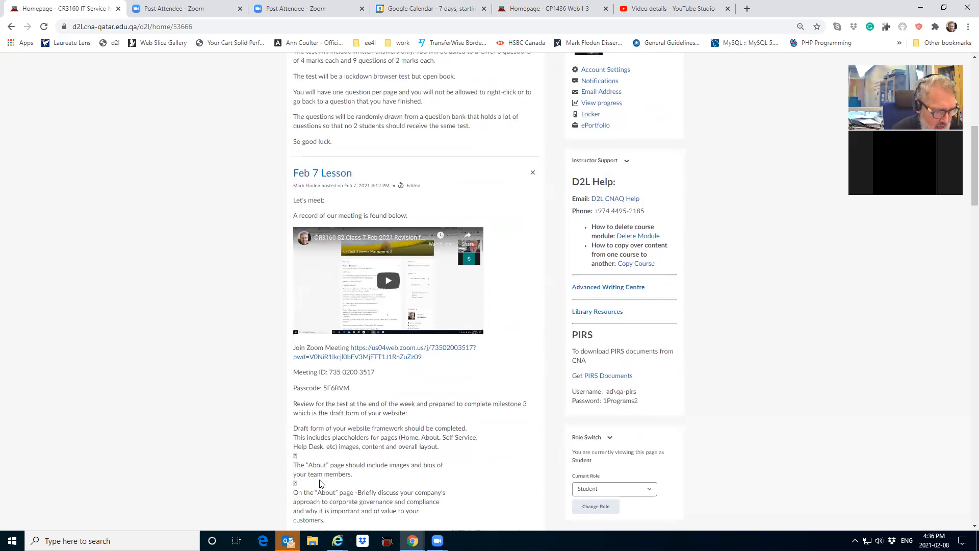
pyautogui.scroll(-3)
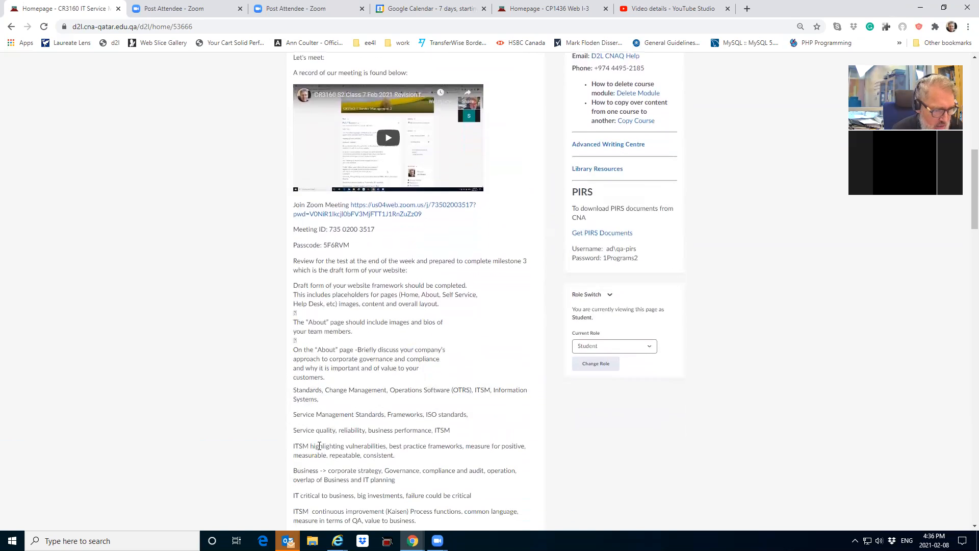
pyautogui.moveTo(294, 446); pyautogui.dragTo(453, 470)
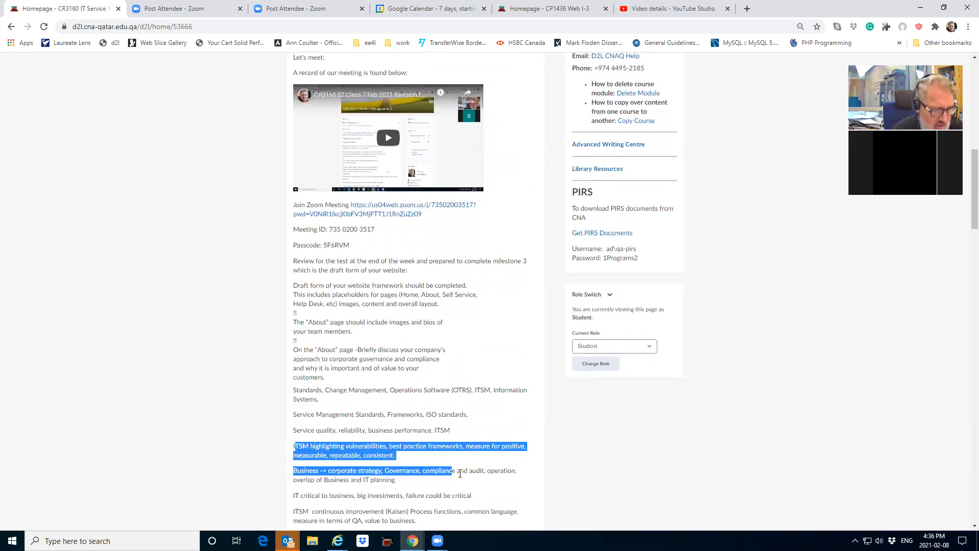
pyautogui.click(300, 431)
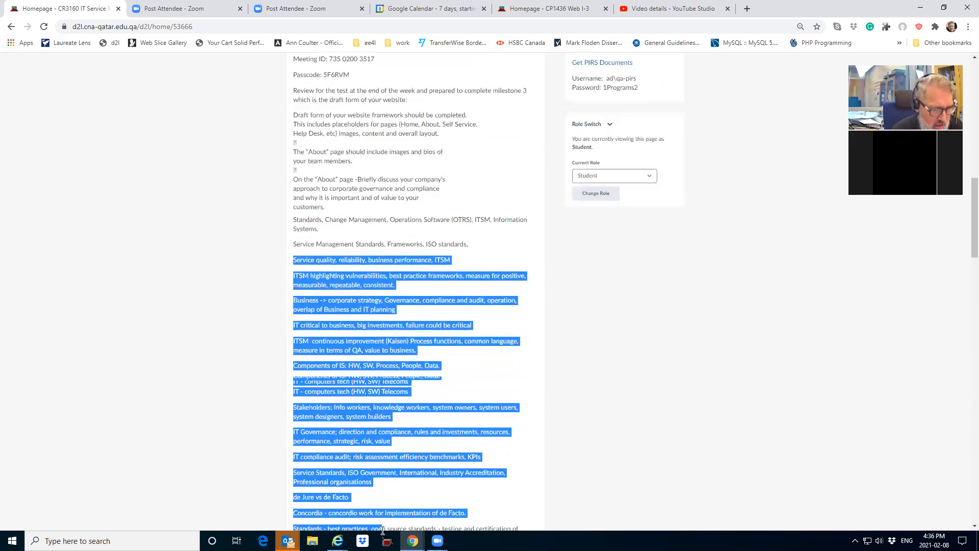
pyautogui.scroll(-3)
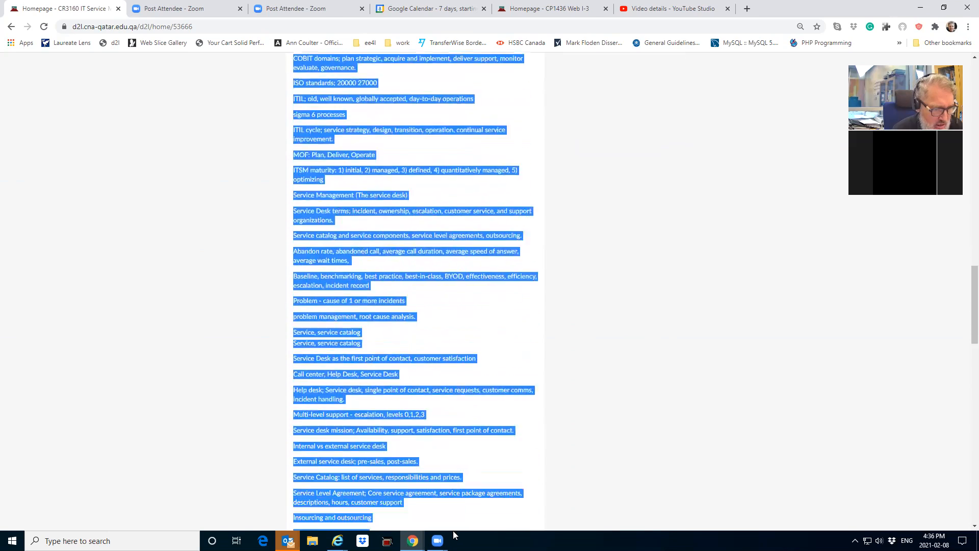
pyautogui.scroll(-3)
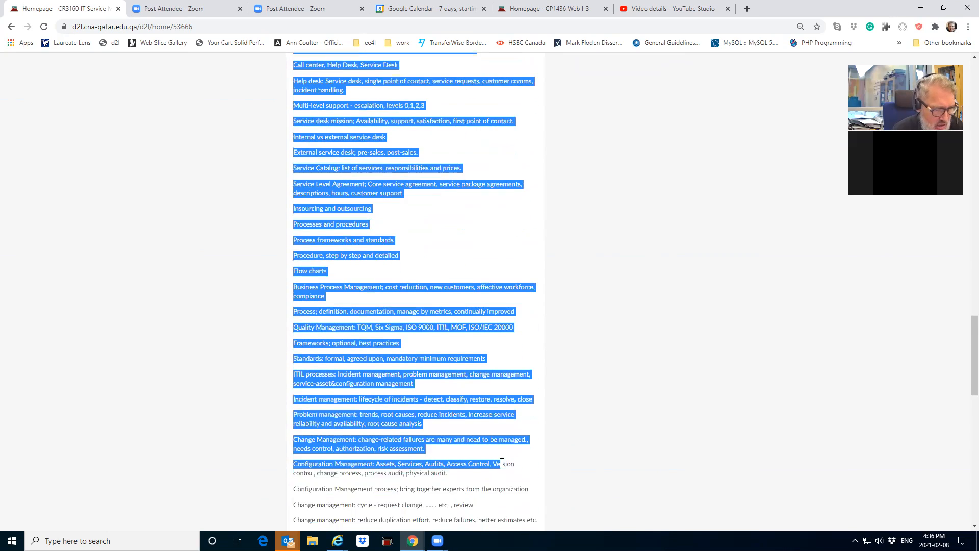
pyautogui.scroll(-3)
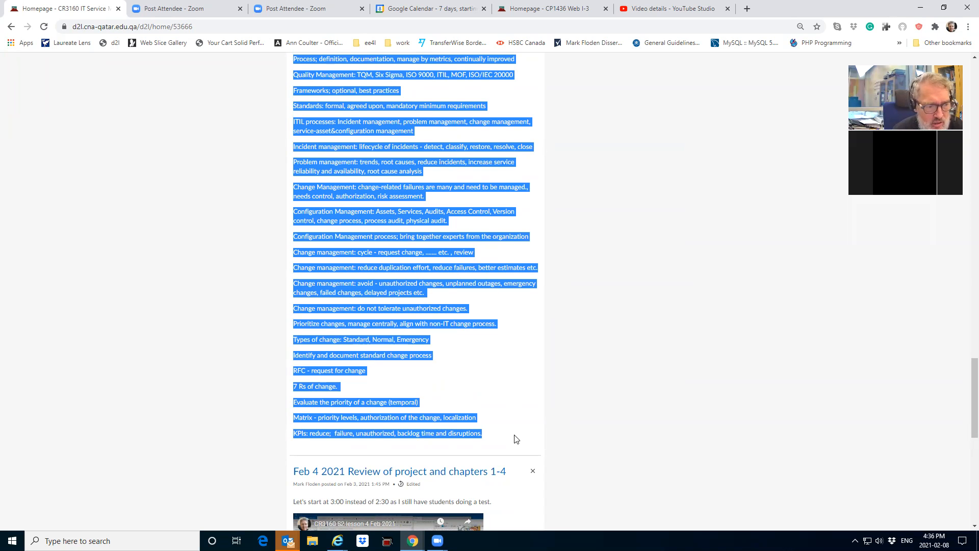
pyautogui.moveTo(534, 398)
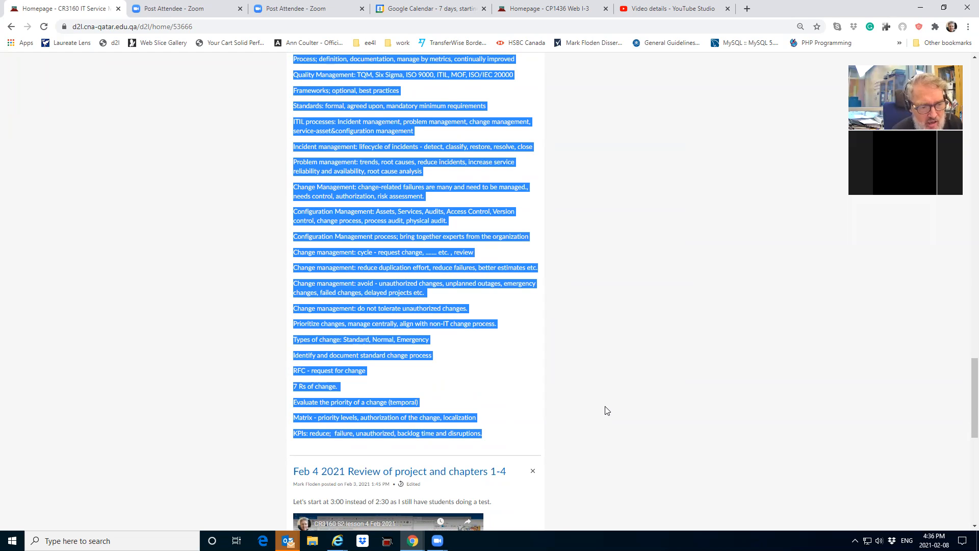
pyautogui.moveTo(621, 392)
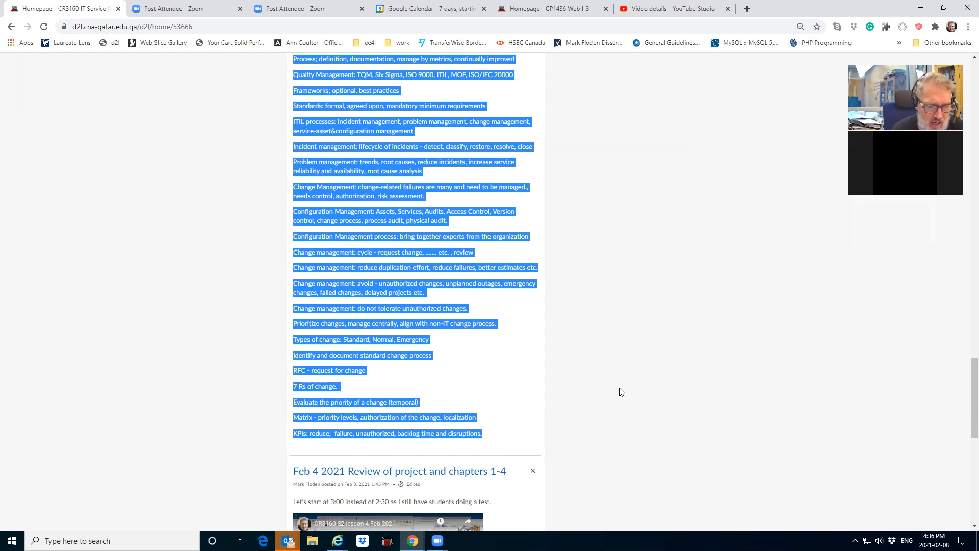
# Return to the top of the CR3160 homepage and switch from Student back to instructor role
pyautogui.click(621, 392)
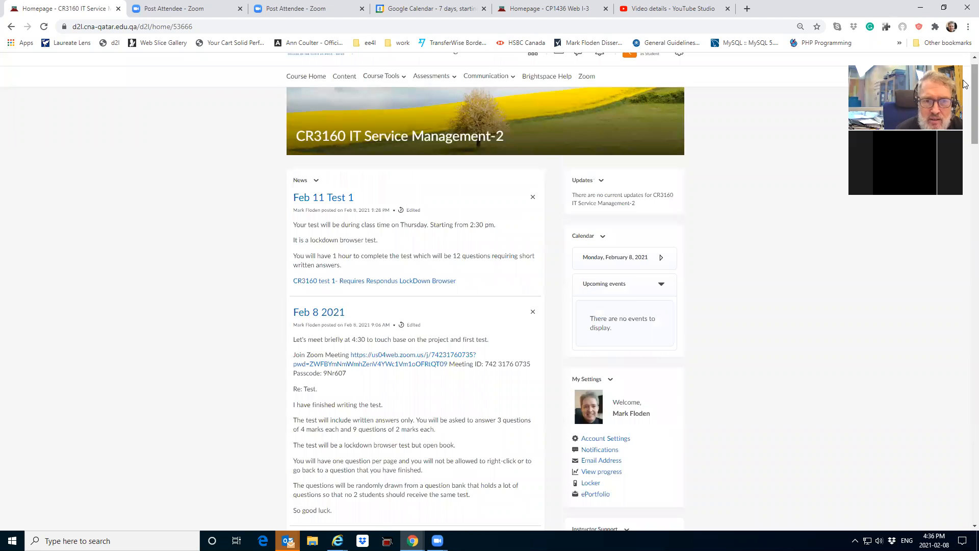
pyautogui.click(629, 69)
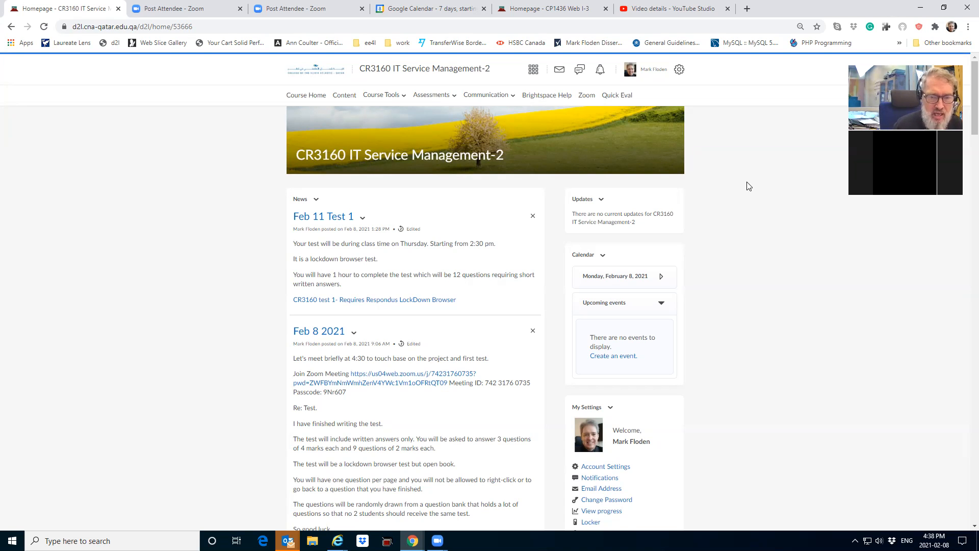
pyautogui.moveTo(774, 167)
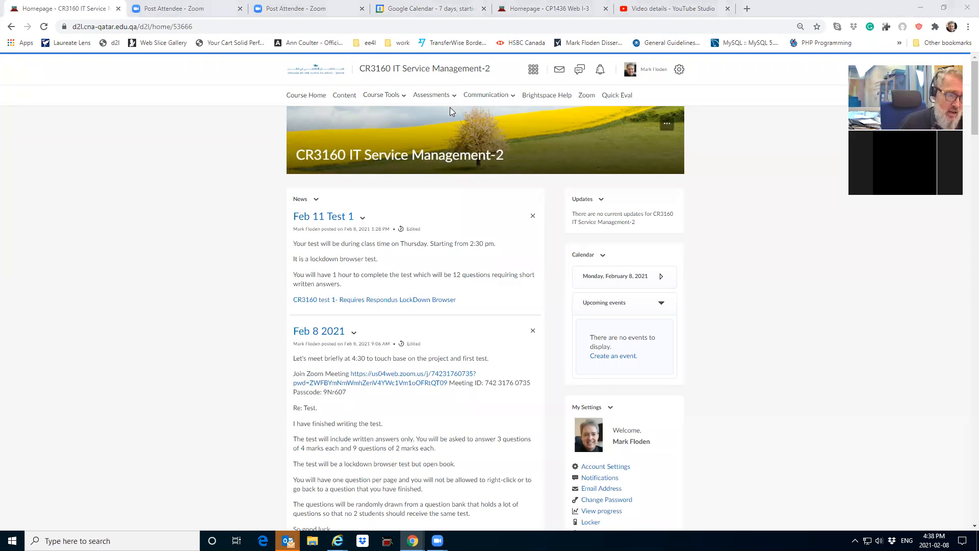
pyautogui.moveTo(478, 125)
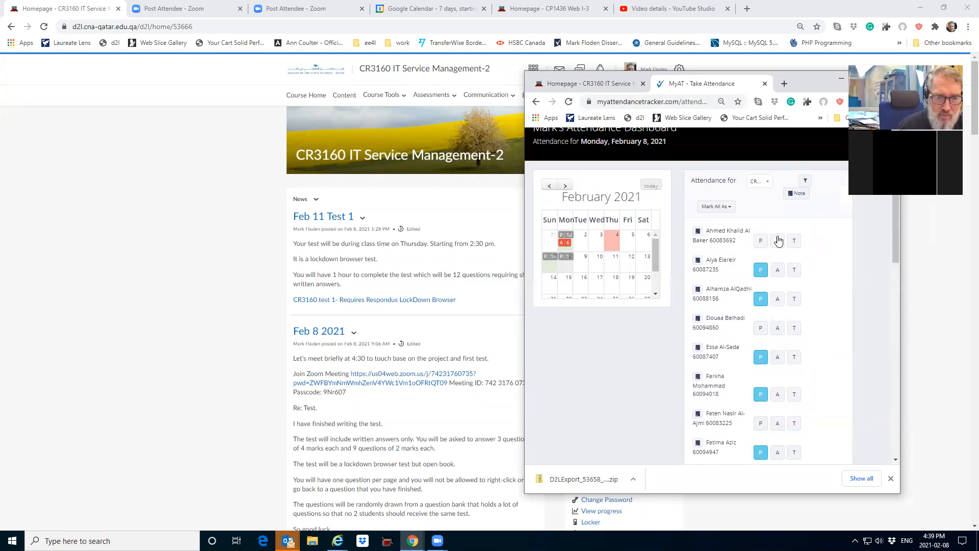
# Save the Monday, February 8, 2021 attendance with the green Save button
pyautogui.click(759, 328)
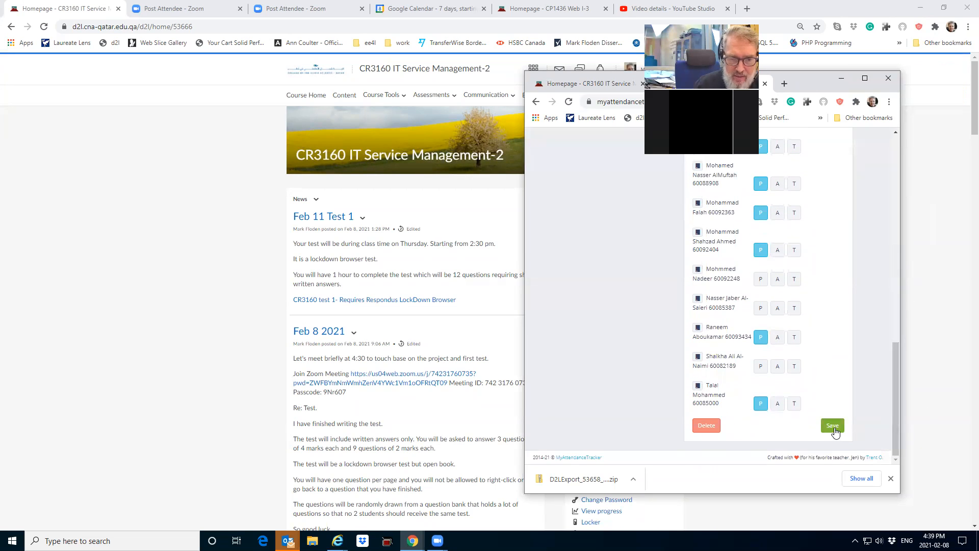
pyautogui.click(831, 426)
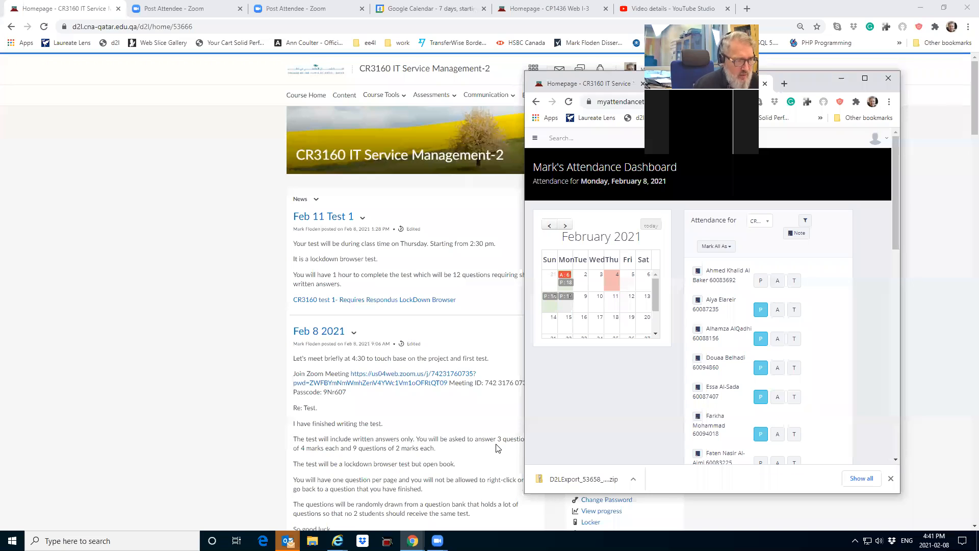
pyautogui.moveTo(580, 441)
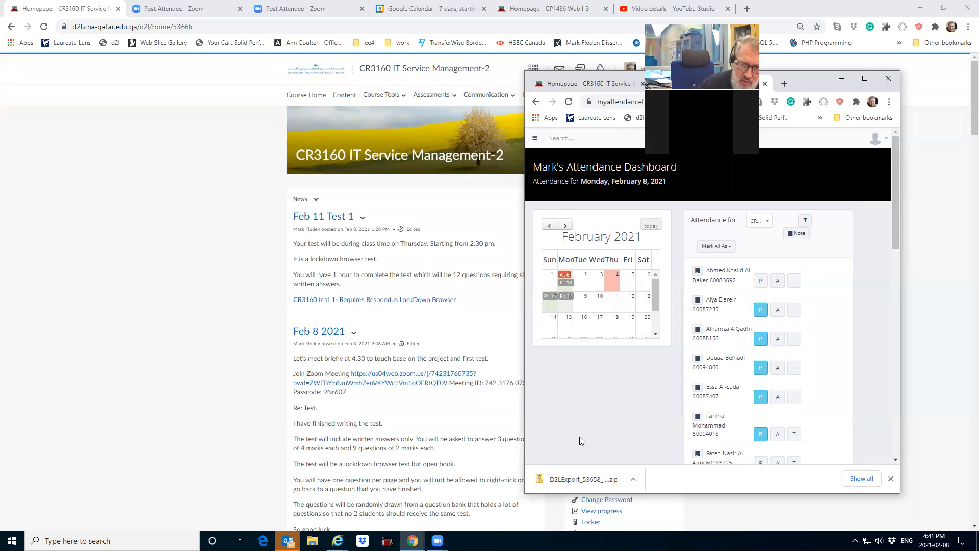
pyautogui.scroll(-3)
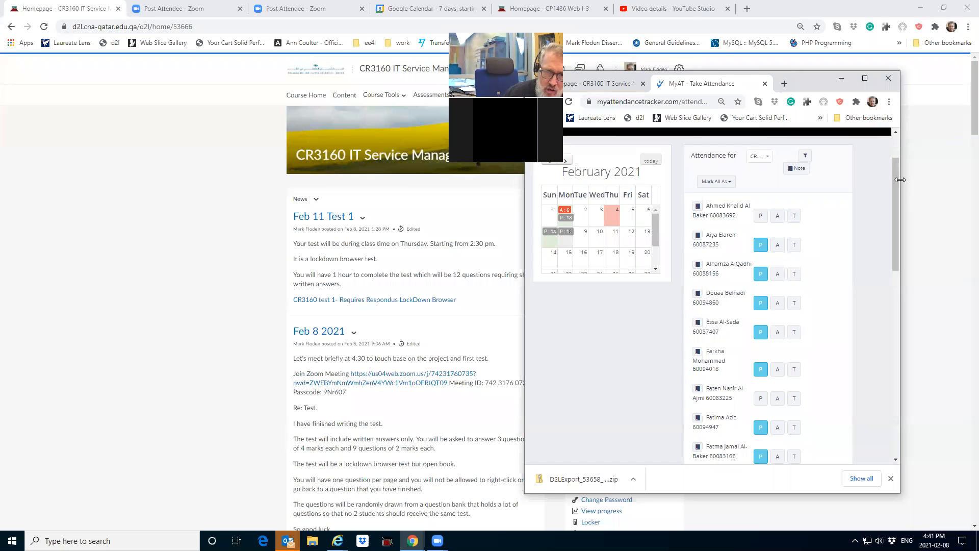
pyautogui.scroll(-3)
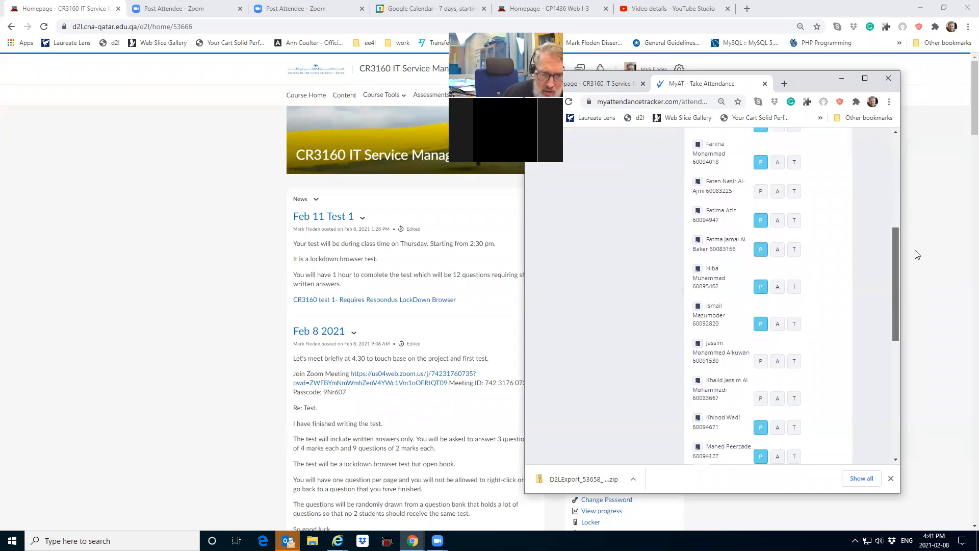
pyautogui.scroll(-3)
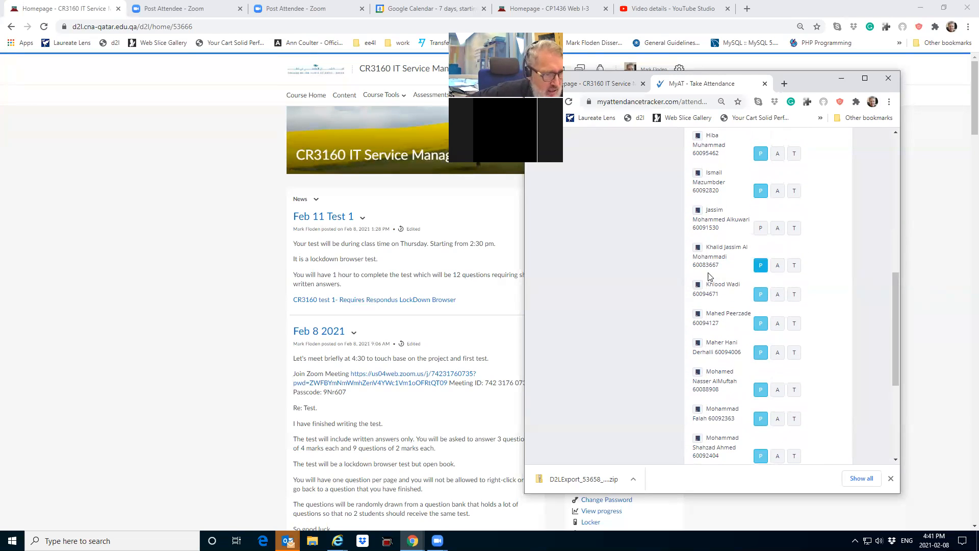
pyautogui.scroll(-3)
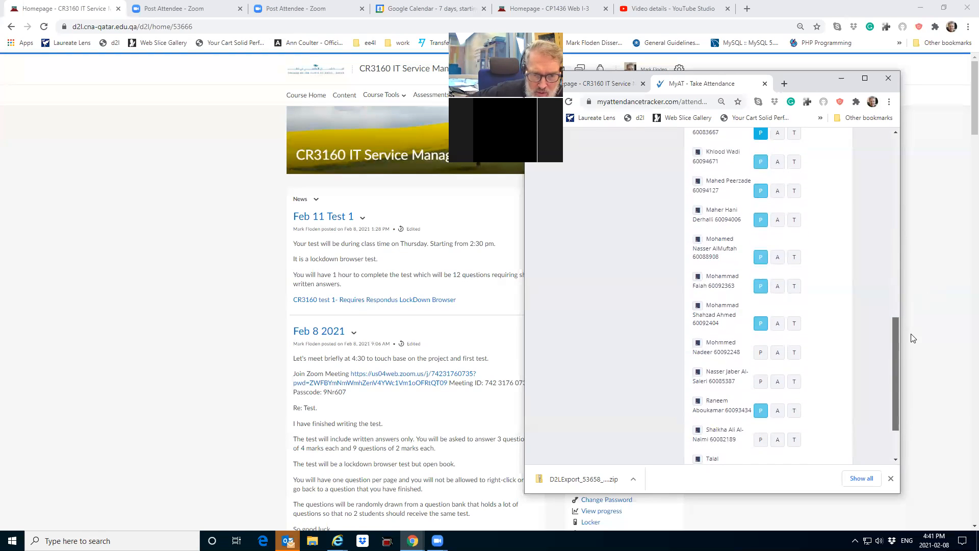
pyautogui.scroll(-3)
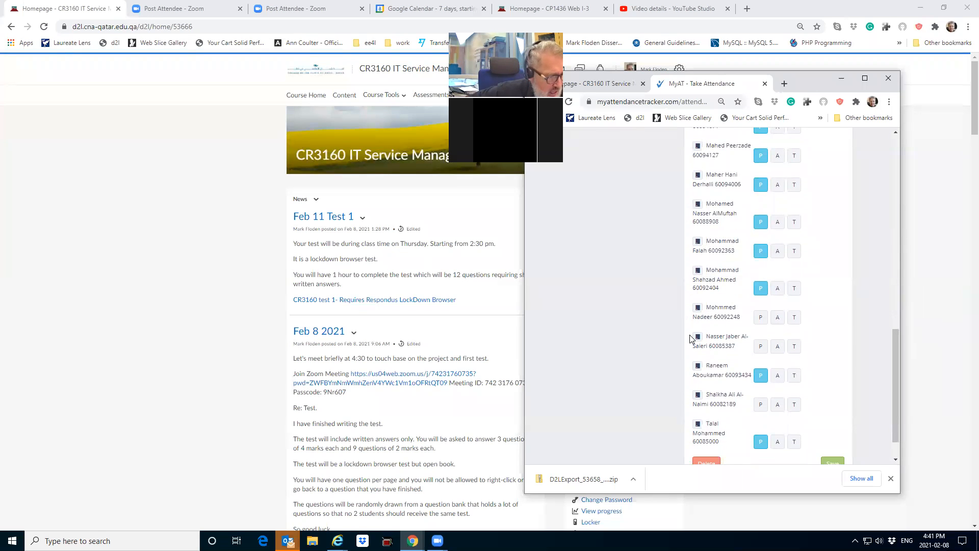
pyautogui.moveTo(648, 373)
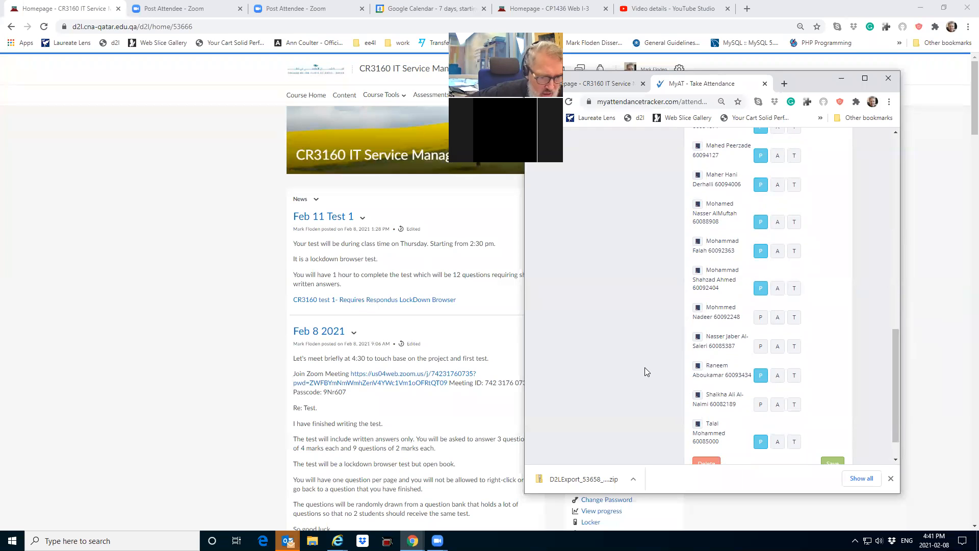
pyautogui.scroll(-3)
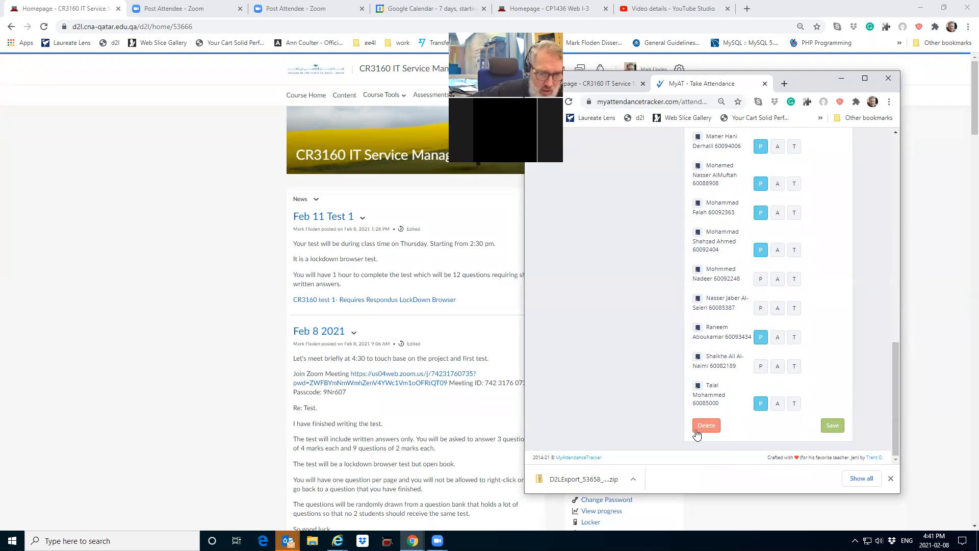
pyautogui.moveTo(800, 481)
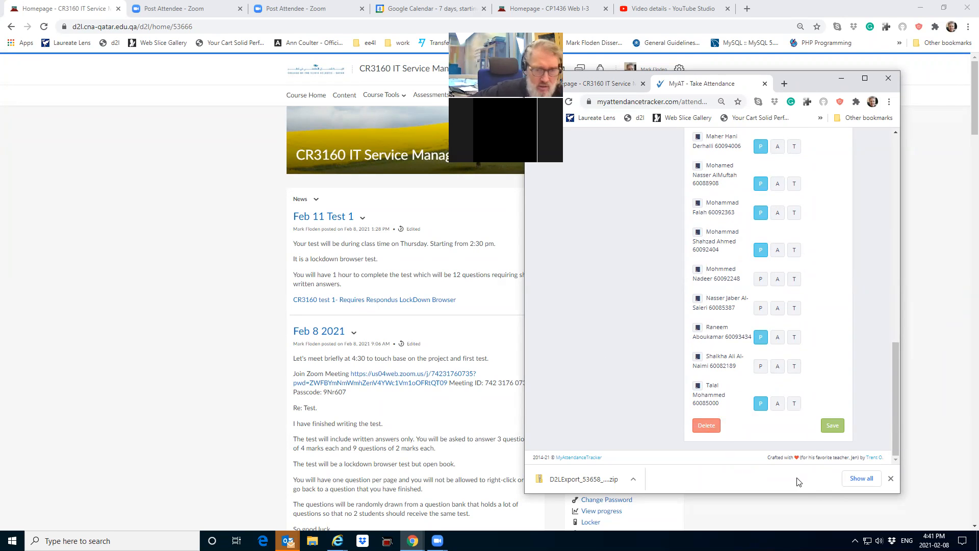
pyautogui.click(831, 425)
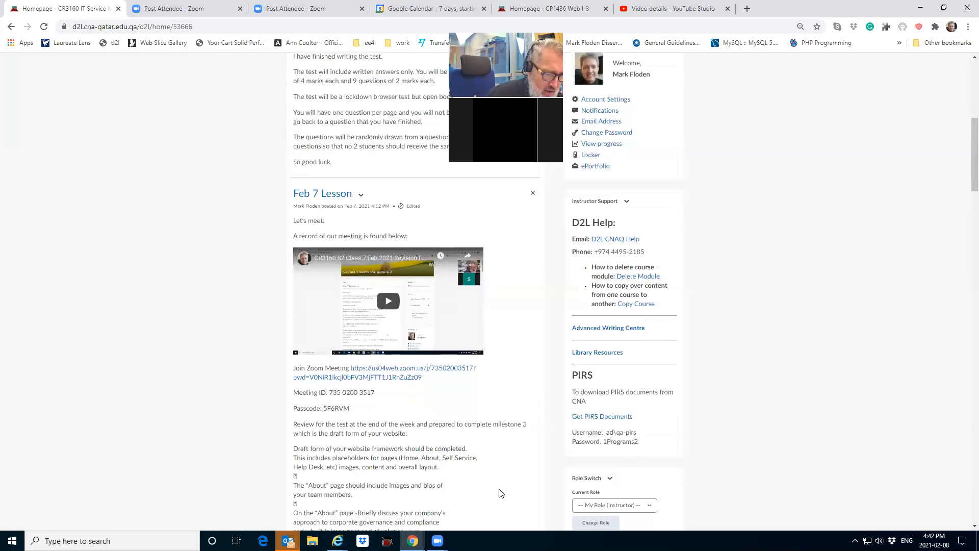
# Scroll the News feed to the Feb 7 Lesson's standards and change management lines
pyautogui.scroll(-3)
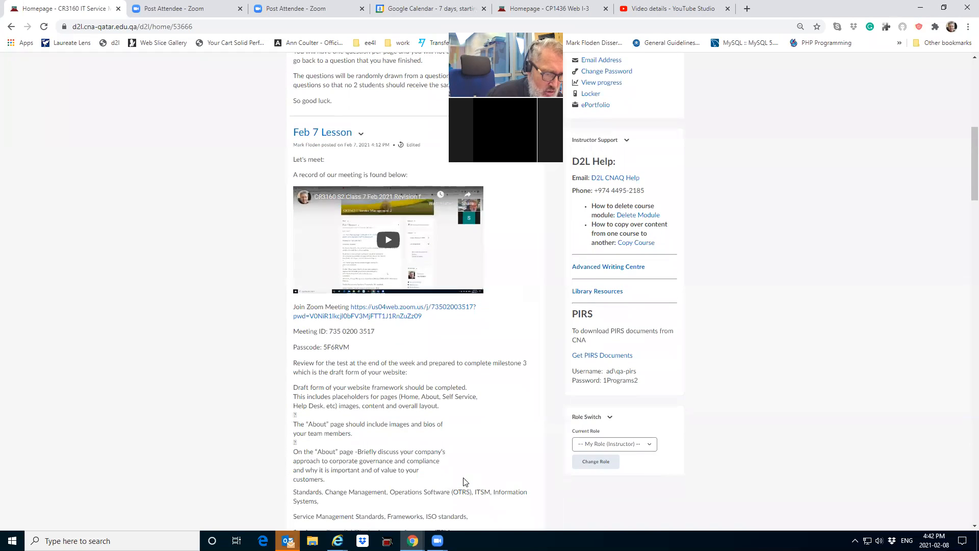
# Scroll further into the Feb 7 notes and select a word on the de Jure vs de Facto line
pyautogui.scroll(-3)
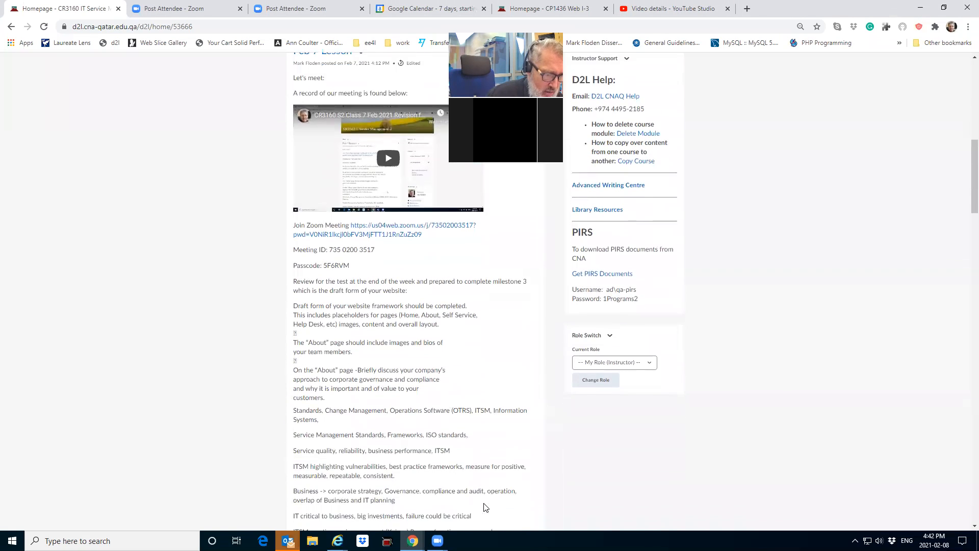
pyautogui.scroll(-3)
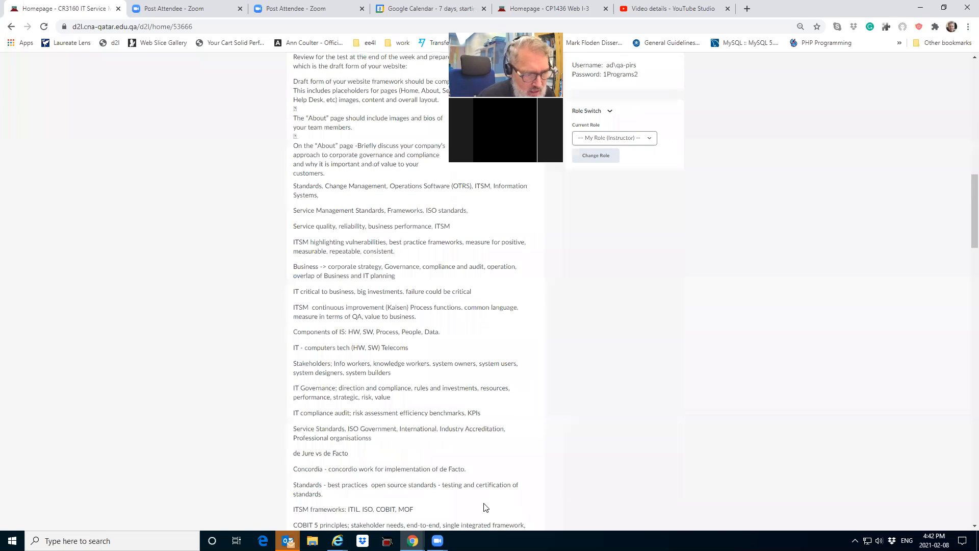
pyautogui.moveTo(315, 461)
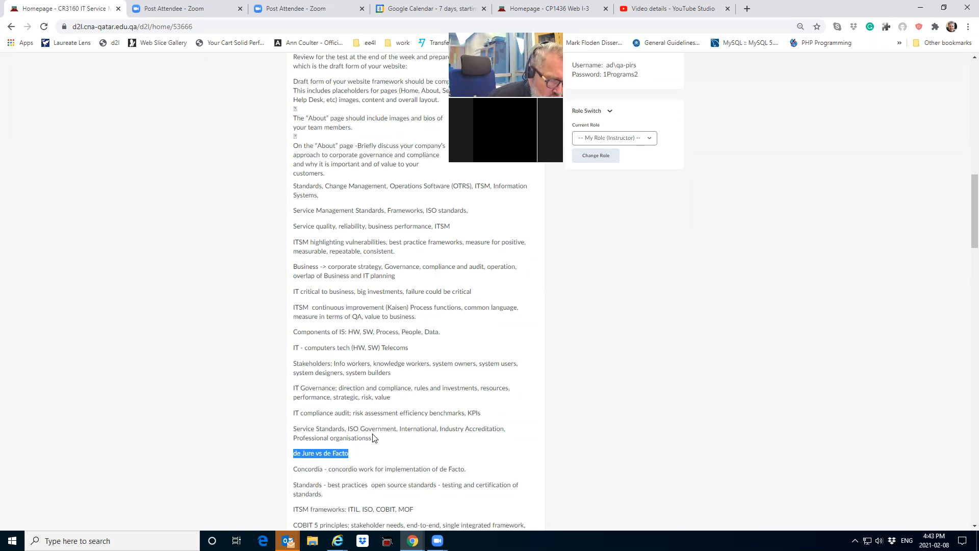
pyautogui.doubleClick(352, 437)
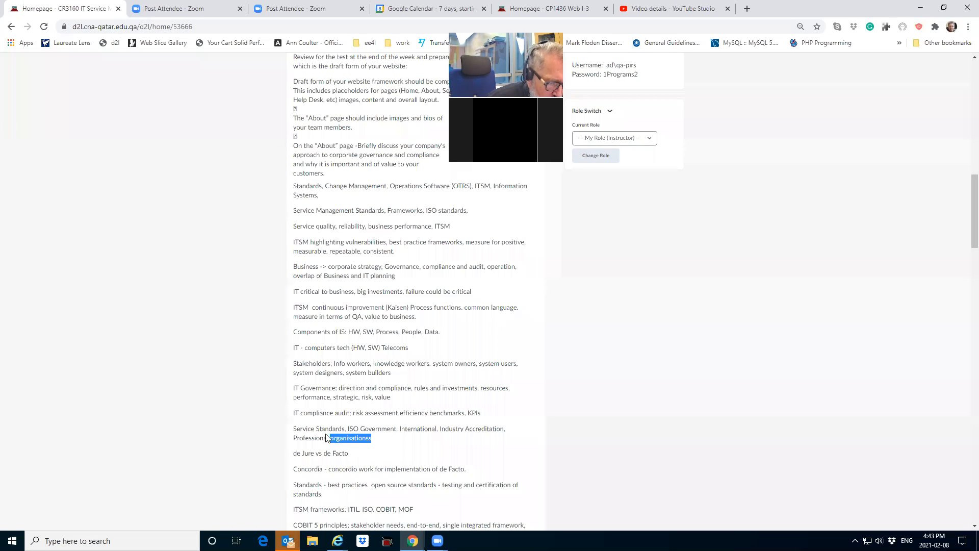
pyautogui.moveTo(372, 438); pyautogui.dragTo(292, 428)
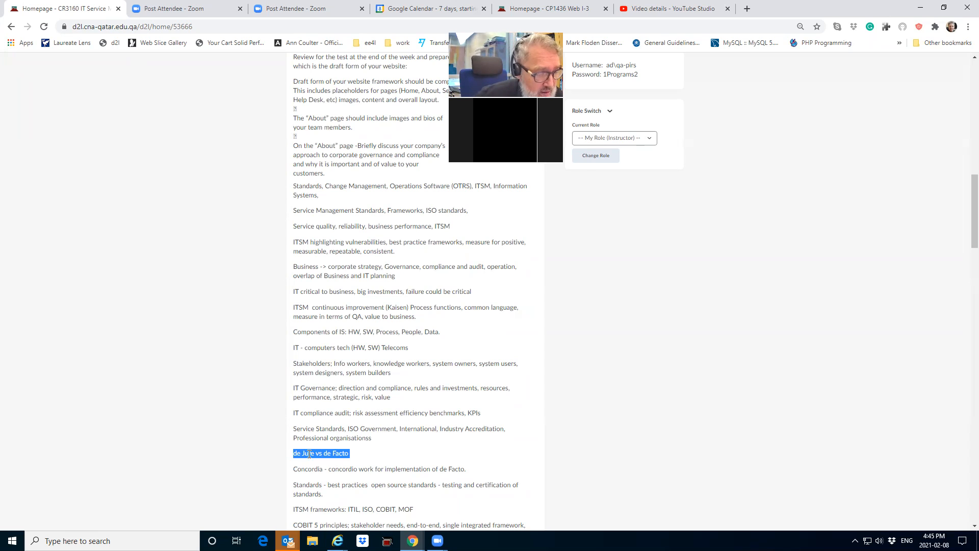
pyautogui.click(349, 451)
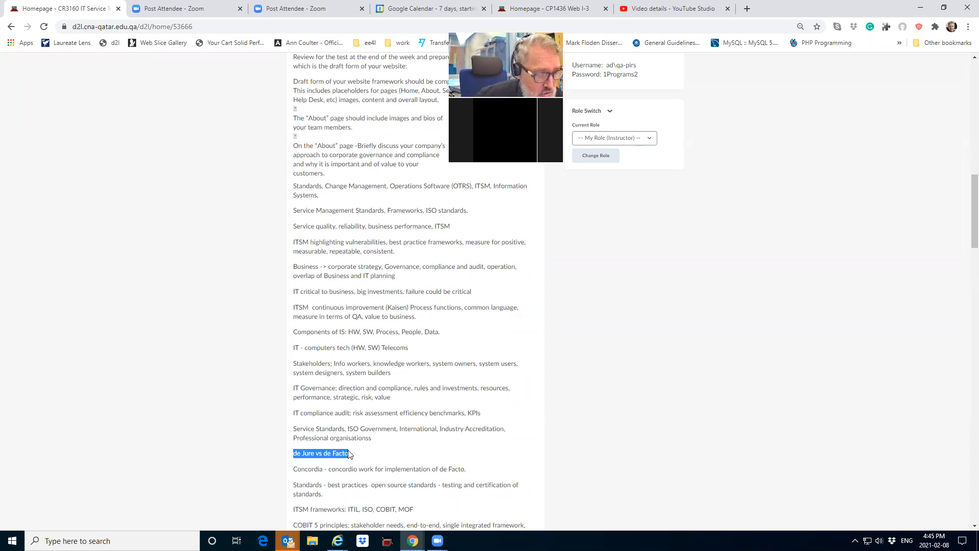
pyautogui.moveTo(378, 460)
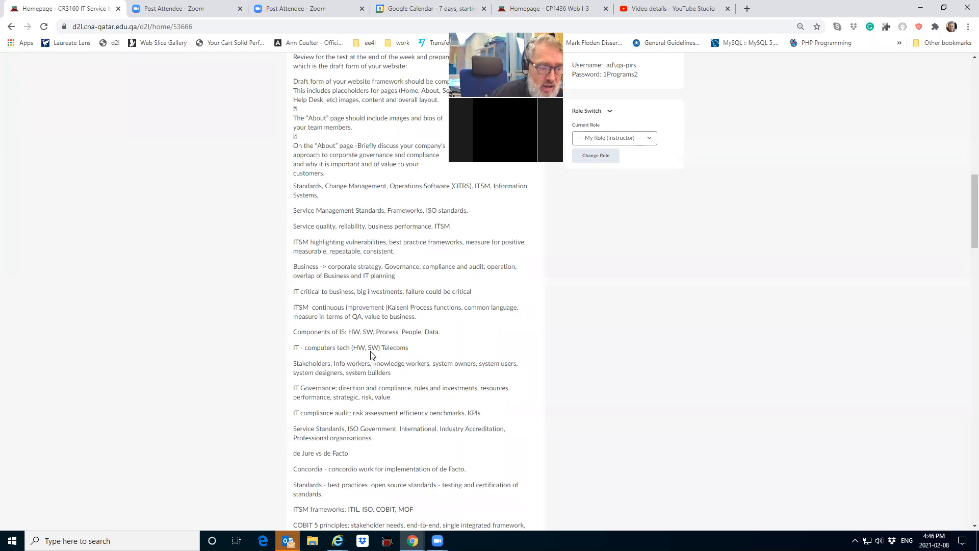
pyautogui.doubleClick(397, 347)
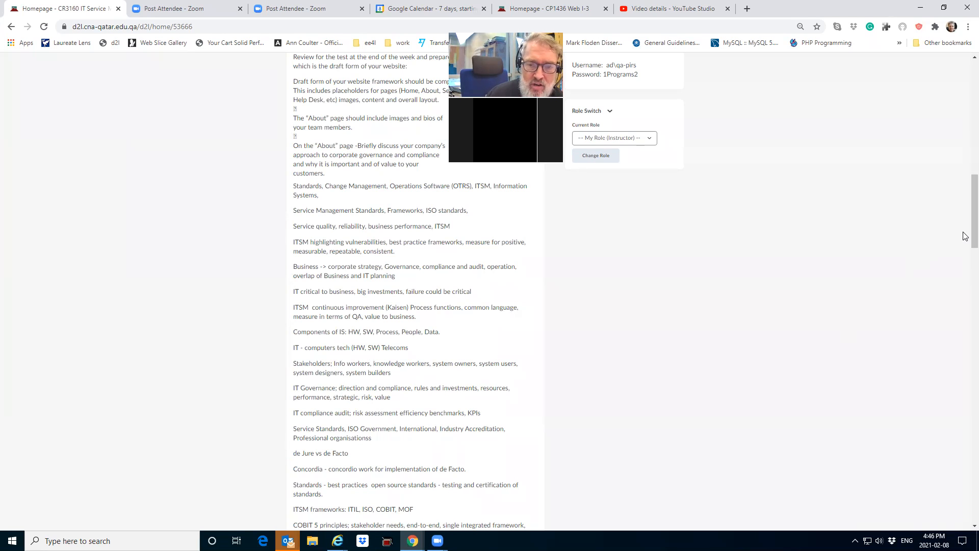
# Scroll down to the ITSM frameworks, COBIT, ITIL and service desk notes
pyautogui.scroll(-3)
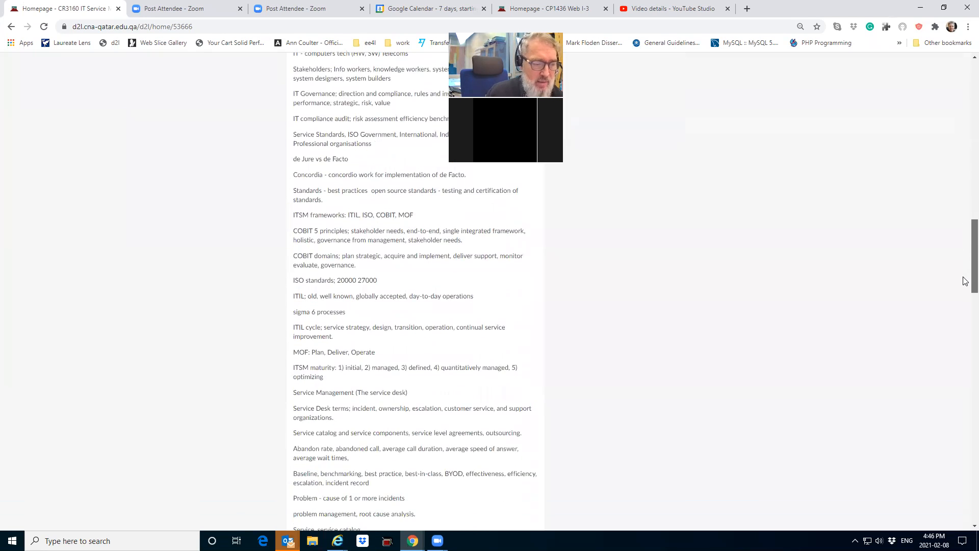
pyautogui.scroll(-3)
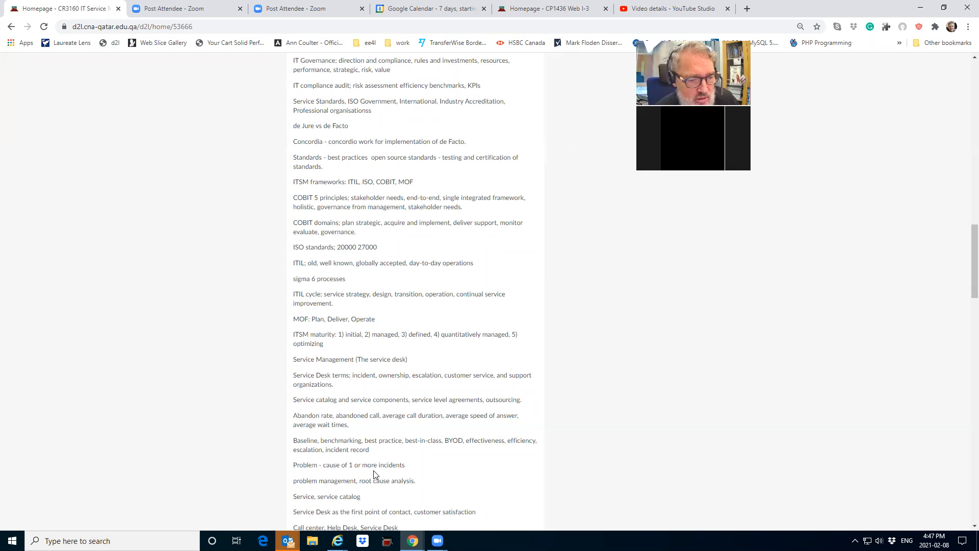
# Select 'cycle - request change … review' in the Change management line
pyautogui.scroll(-3)
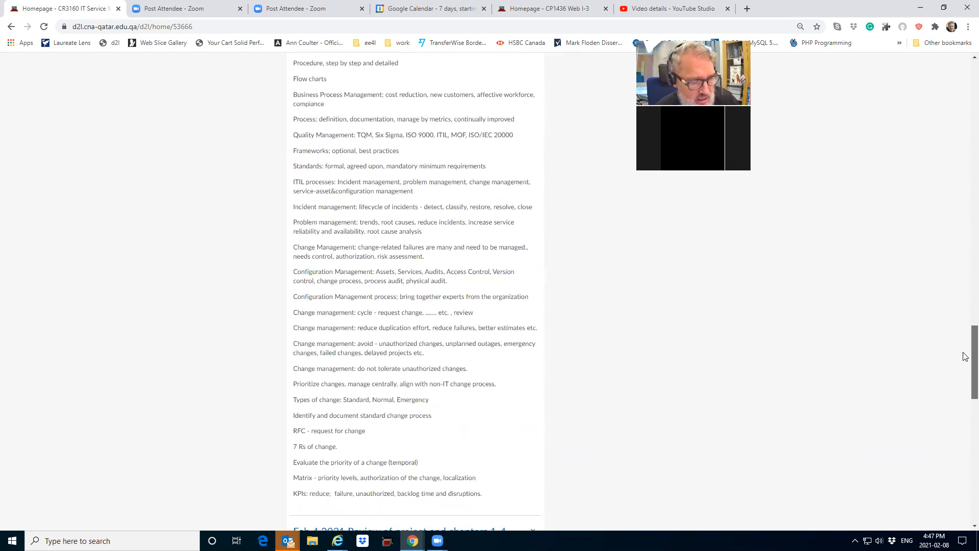
pyautogui.scroll(-3)
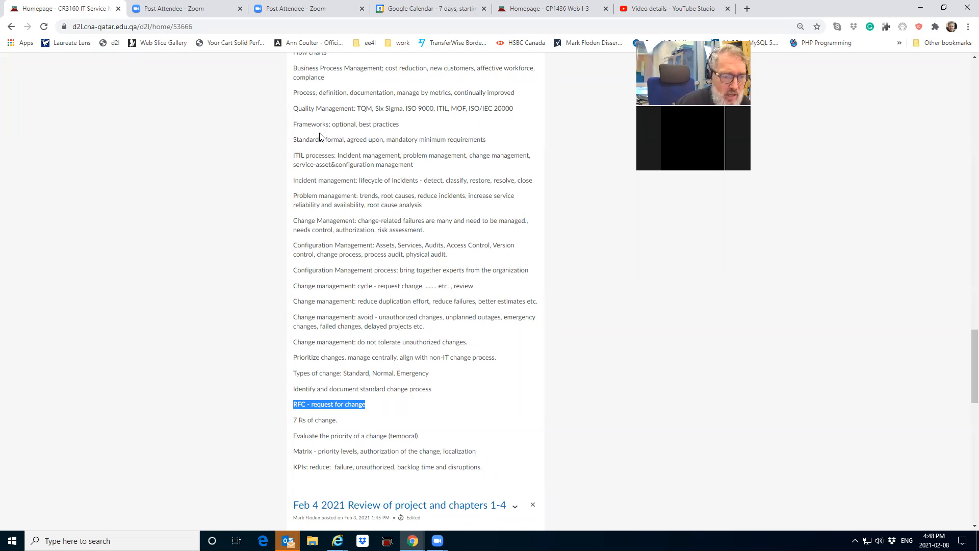
pyautogui.moveTo(408, 208)
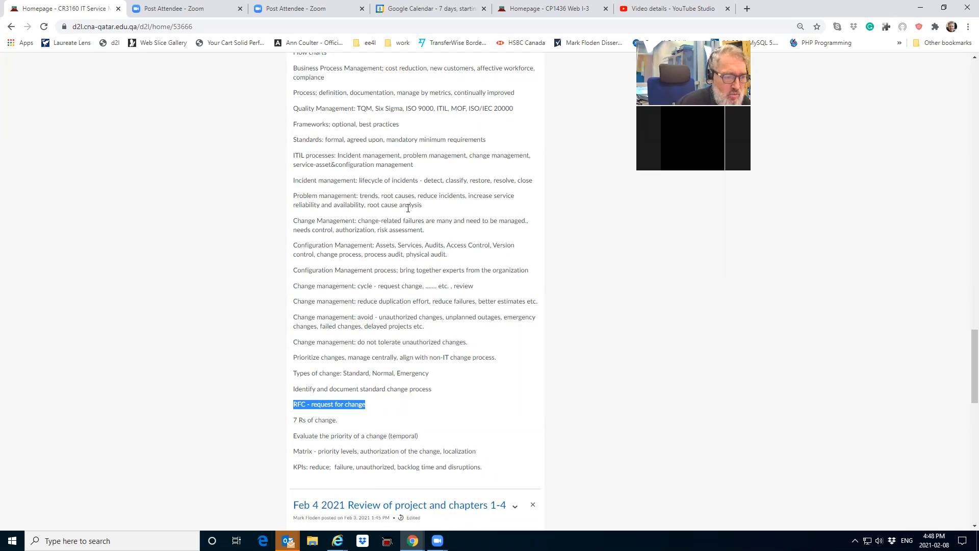
pyautogui.moveTo(446, 201)
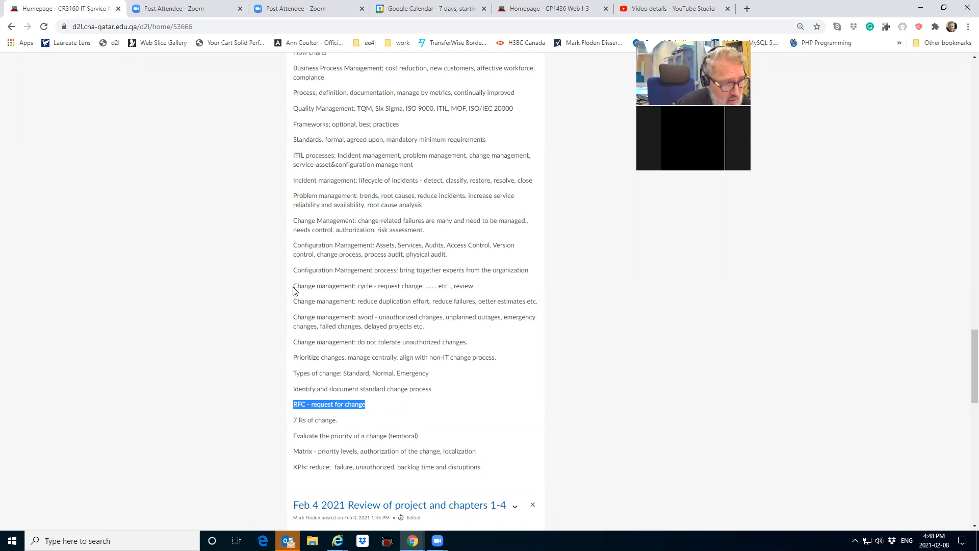
pyautogui.moveTo(354, 286)
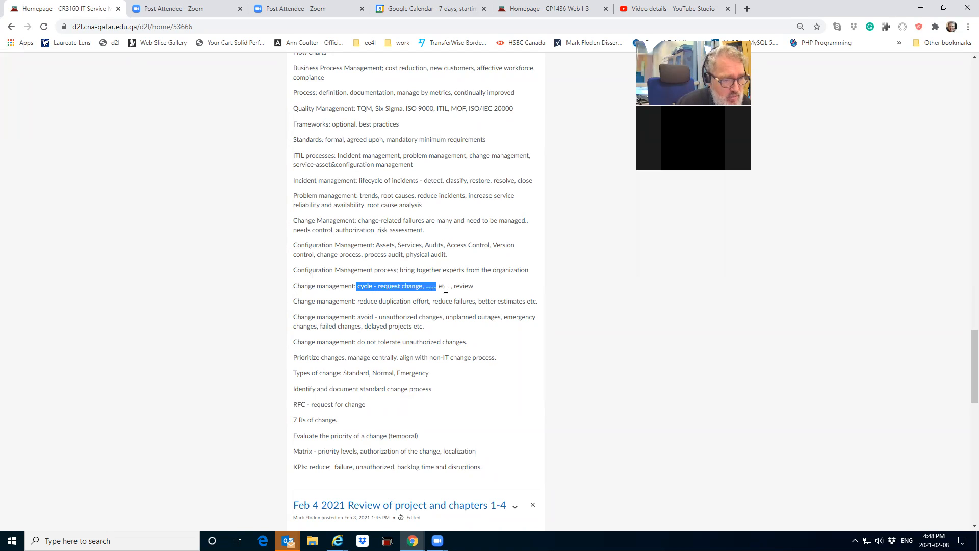
pyautogui.moveTo(428, 286); pyautogui.dragTo(473, 286)
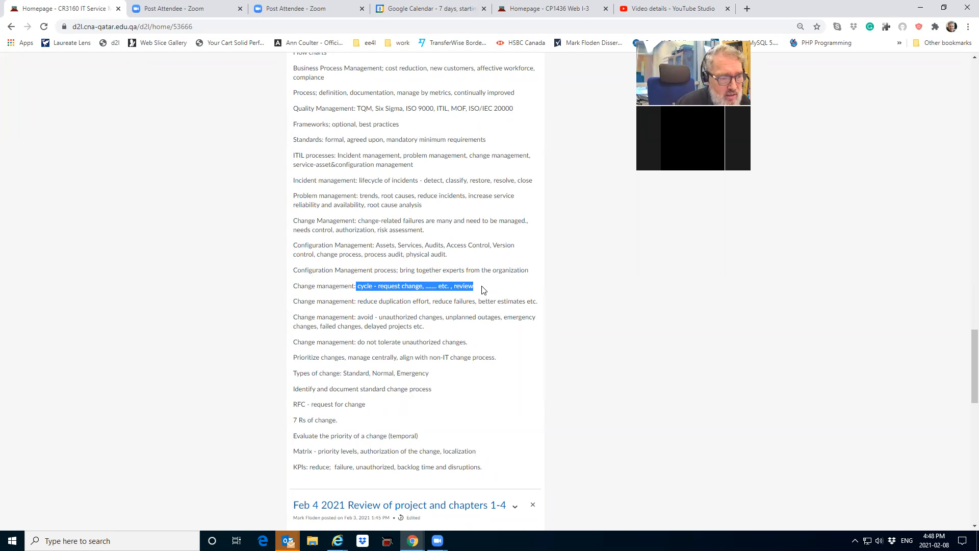